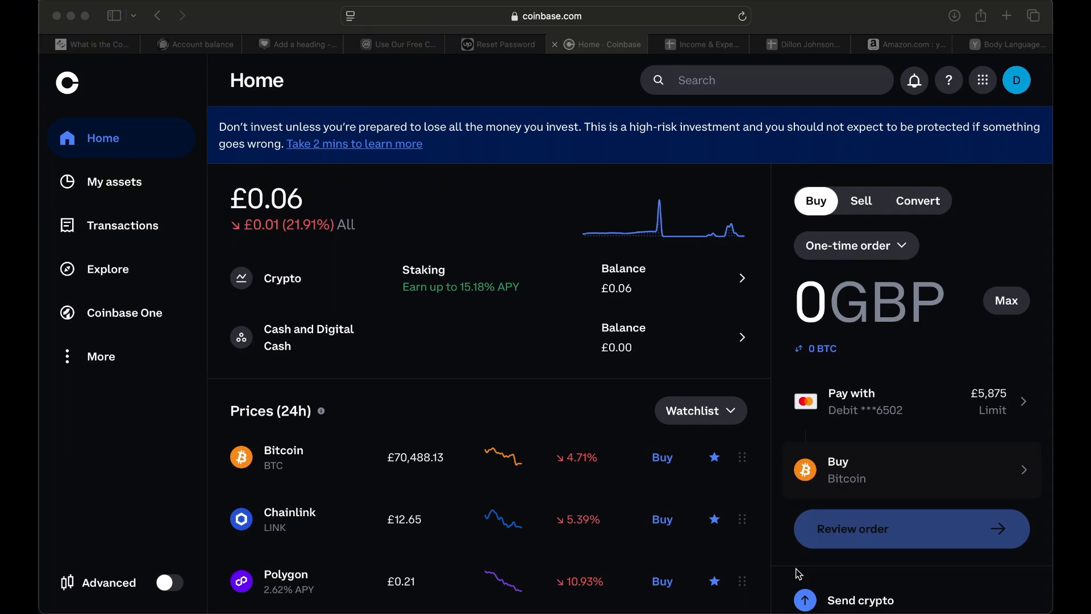
{"action": "mouse_move", "coordinate": [917, 145]}
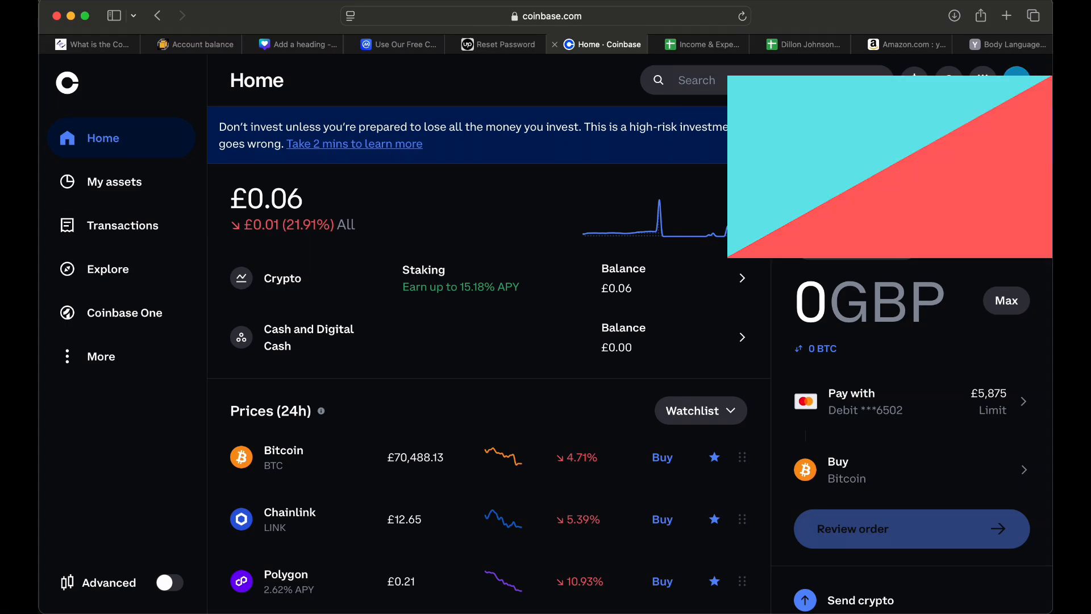
- Reach the 2-step verification methods in the account's Security settings via the profile menu
{"action": "left_click", "coordinate": [1016, 78]}
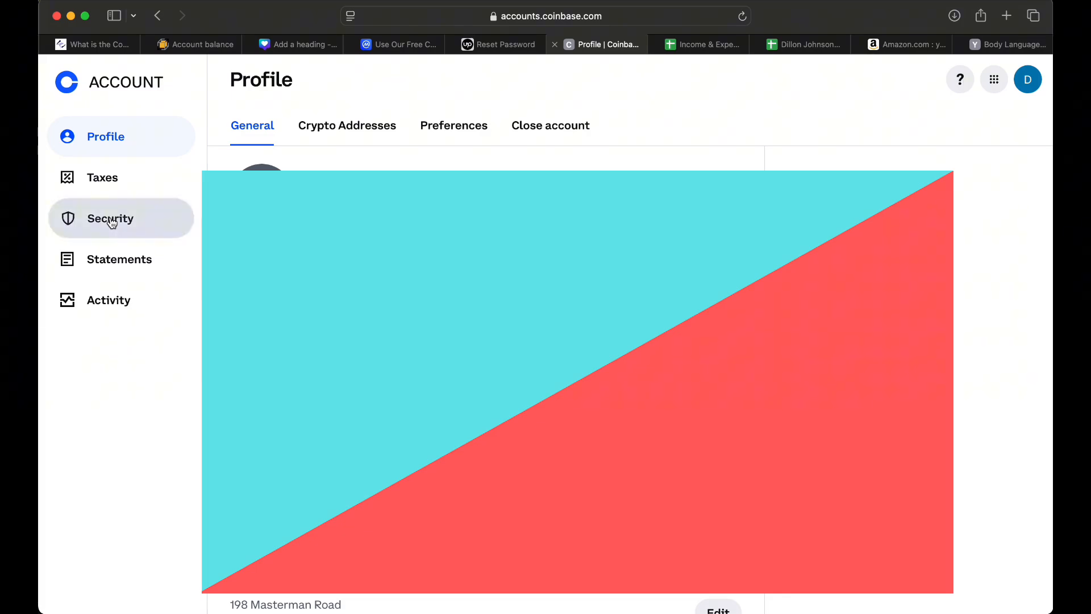
{"action": "left_click", "coordinate": [109, 218]}
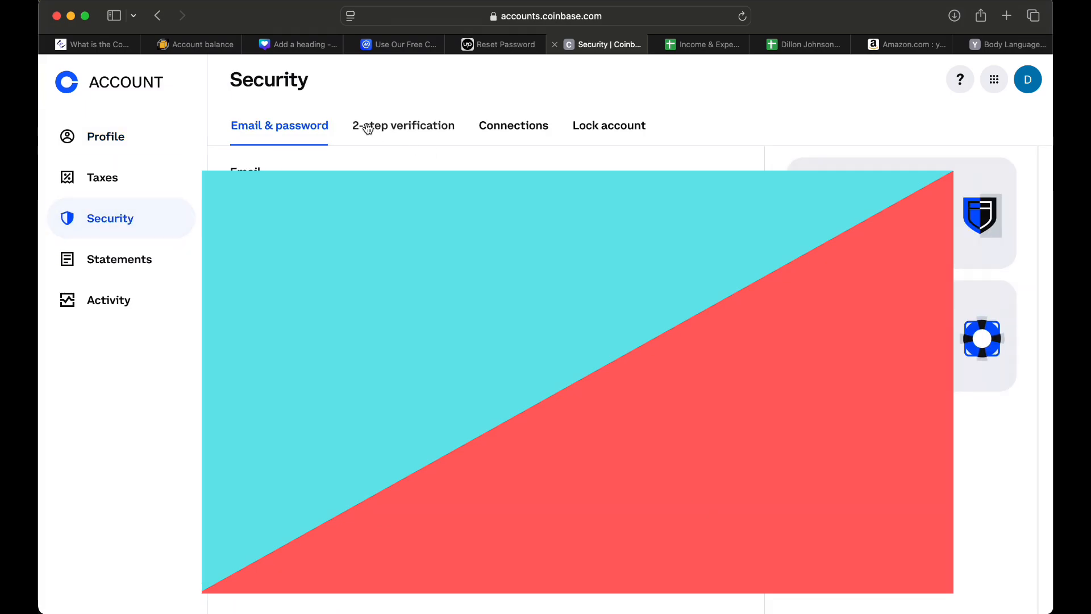
{"action": "left_click", "coordinate": [403, 125]}
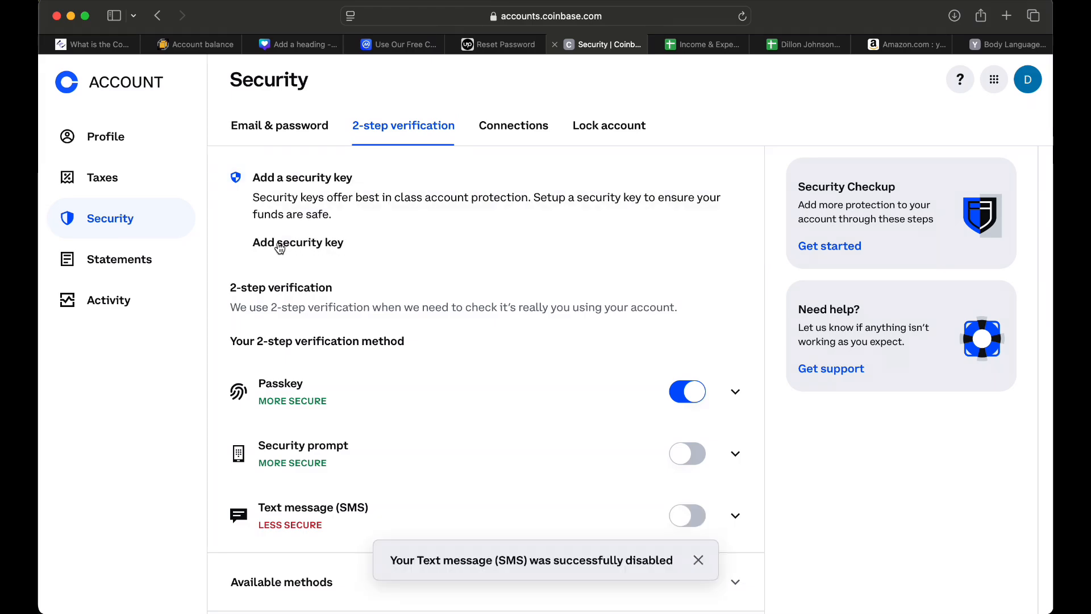
- Begin adding a hardware security key and continue to the insert-key registration prompt
{"action": "left_click", "coordinate": [296, 242]}
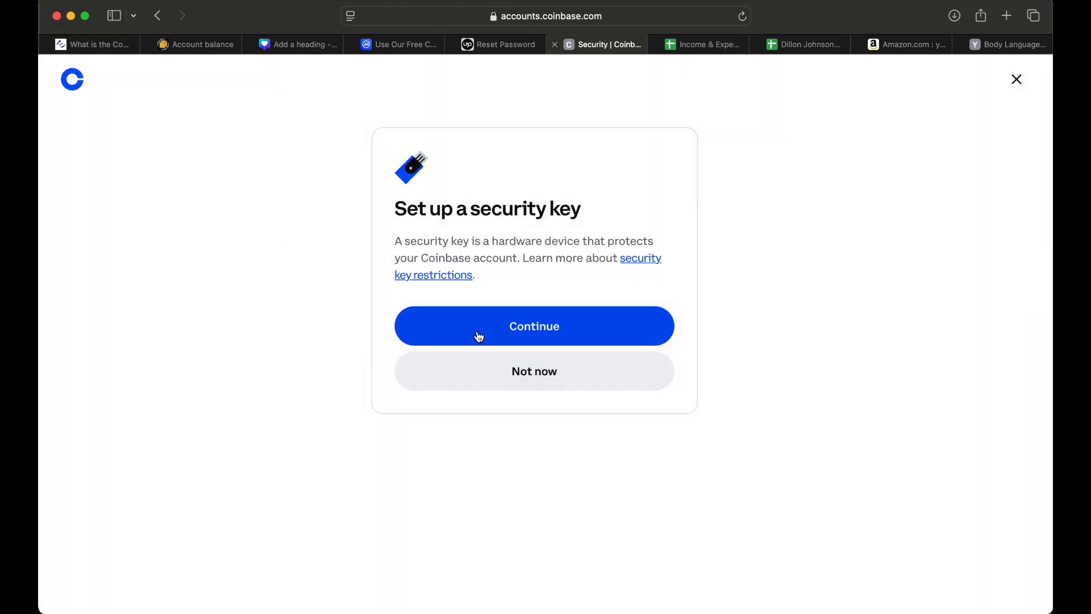
{"action": "left_click", "coordinate": [534, 326]}
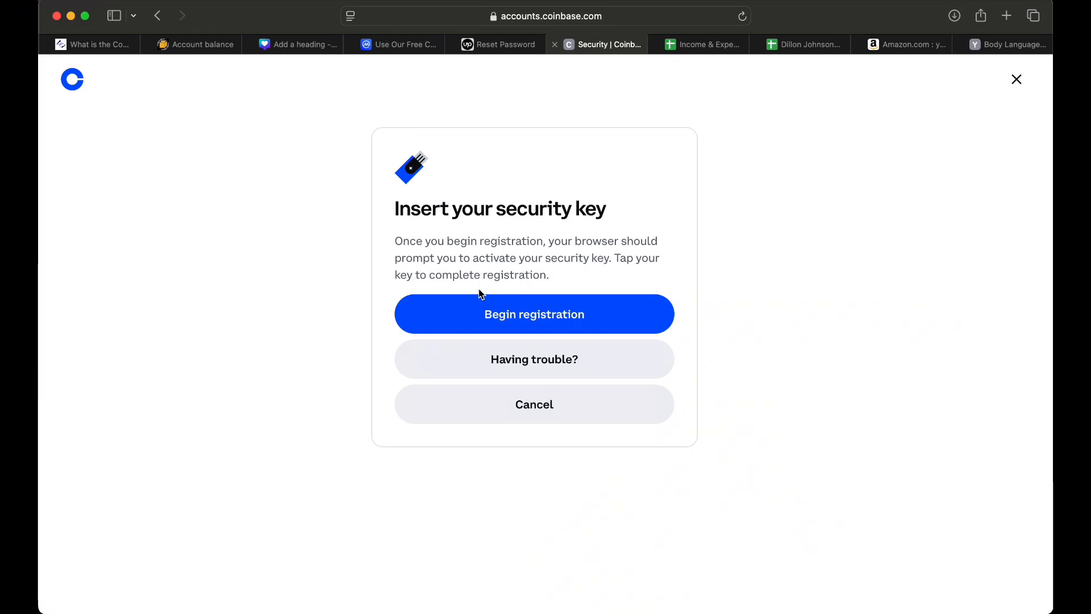
{"action": "mouse_move", "coordinate": [457, 313]}
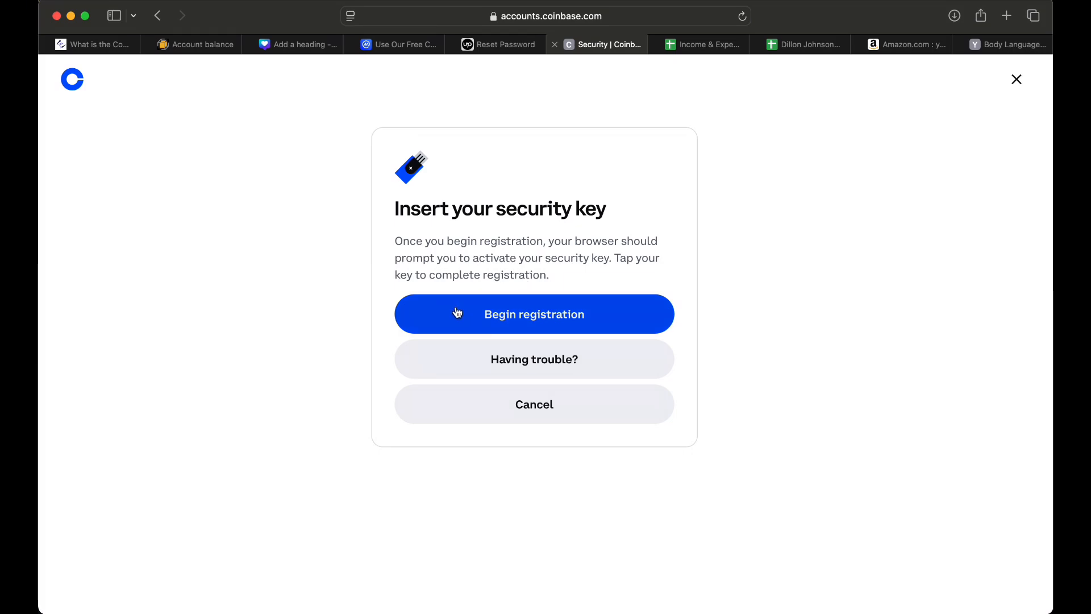